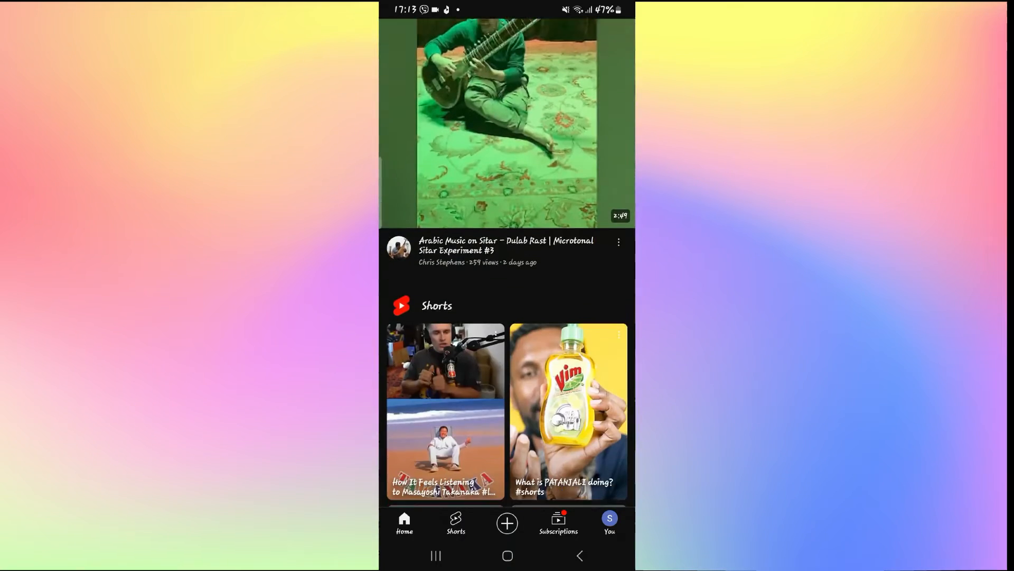
Step: Scroll down the YouTube home feed, then go to the home screen
scroll(down, 3)
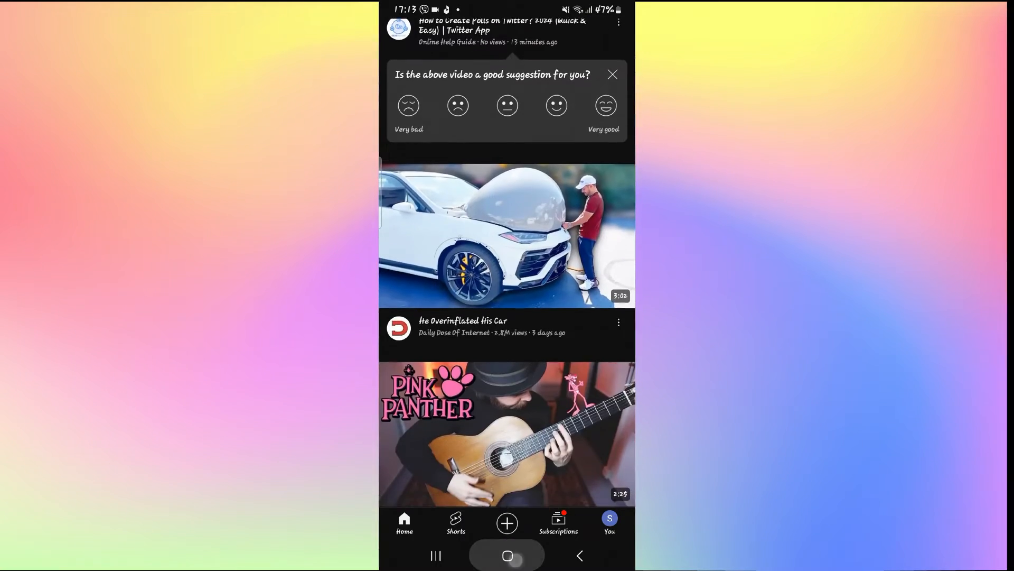
click(507, 556)
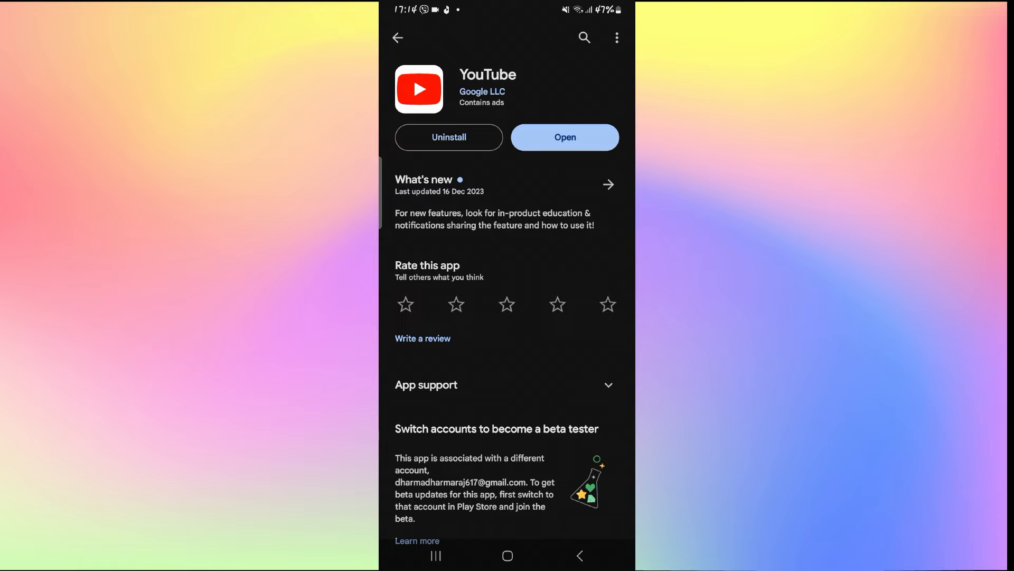
Step: Launch YouTube from its up-to-date Play Store page with Open
click(564, 137)
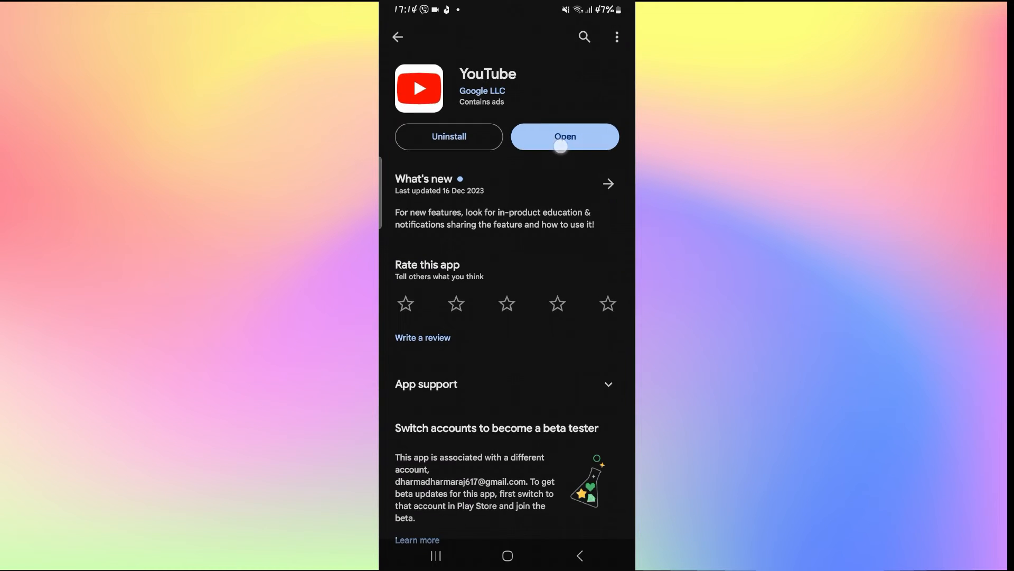
click(564, 136)
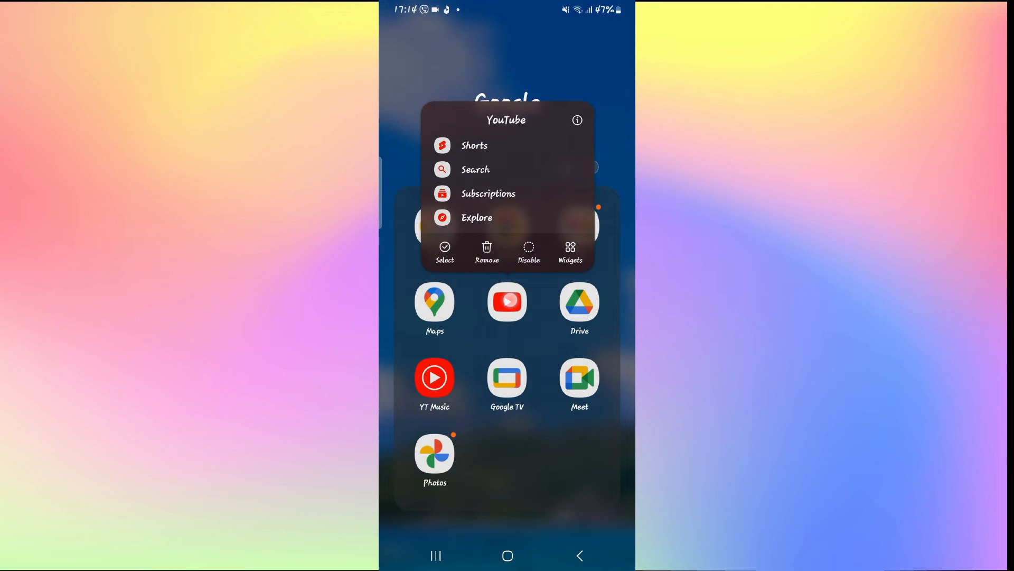
Step: Force stop YouTube from its App info page and scroll down
click(576, 120)
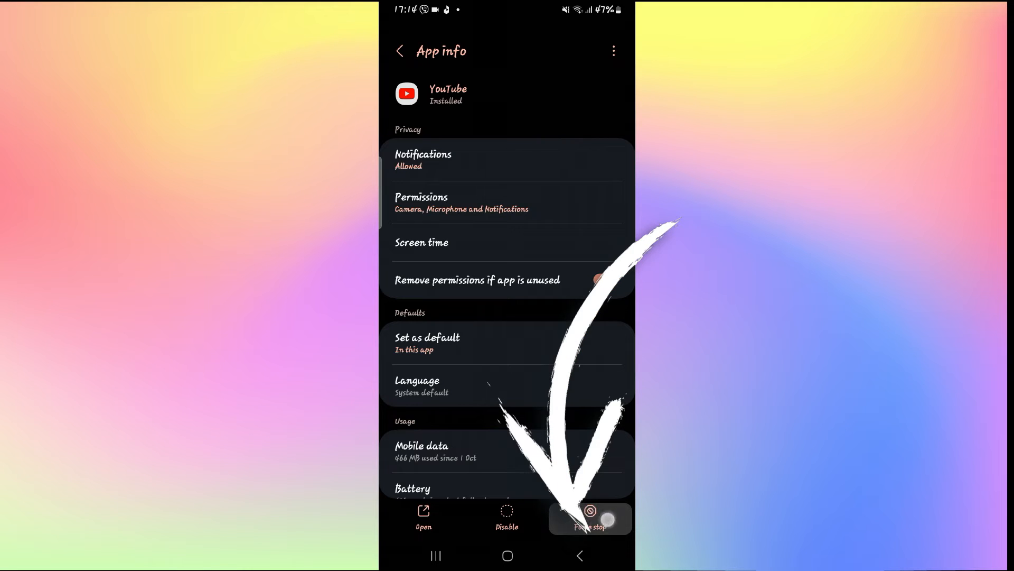
click(603, 279)
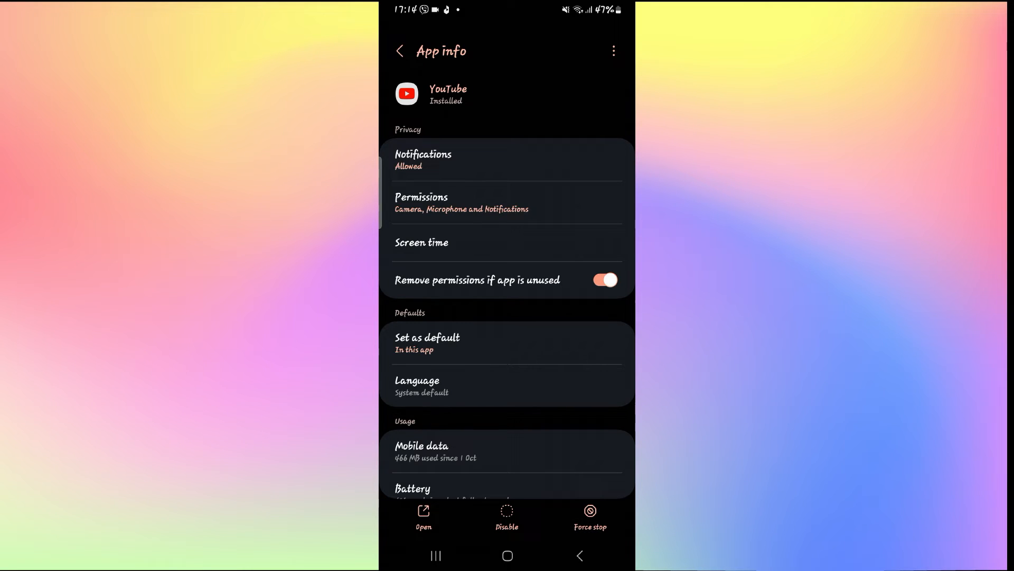
scroll(down, 3)
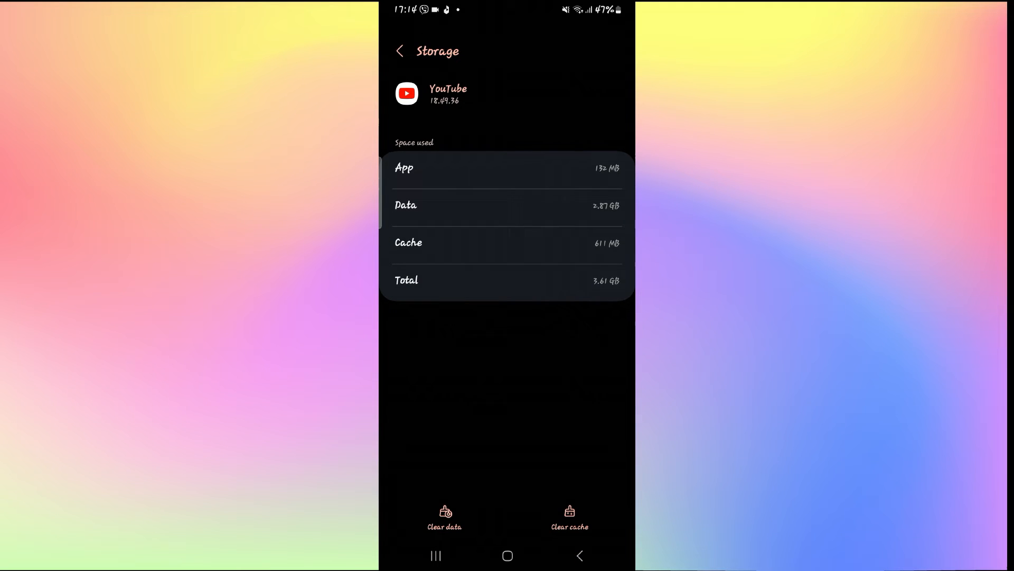
Step: Clear YouTube's 2.87 GB app data from Storage and confirm Delete
click(569, 515)
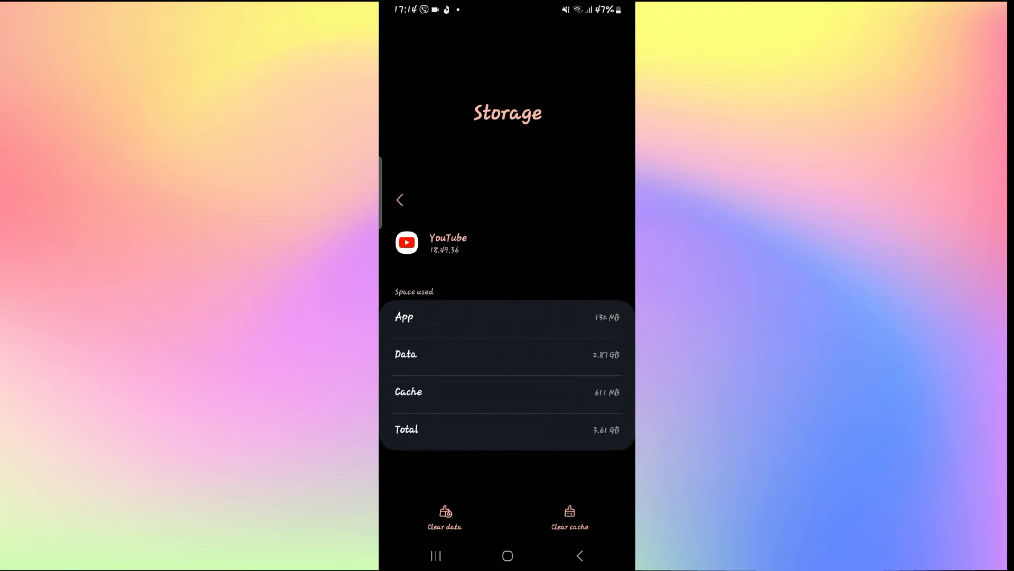
click(444, 519)
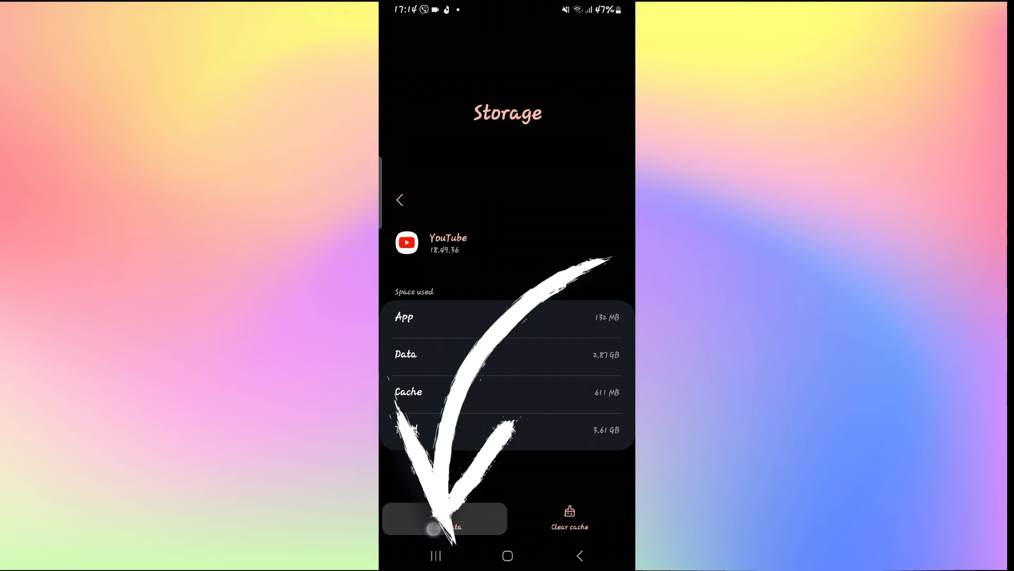
click(444, 518)
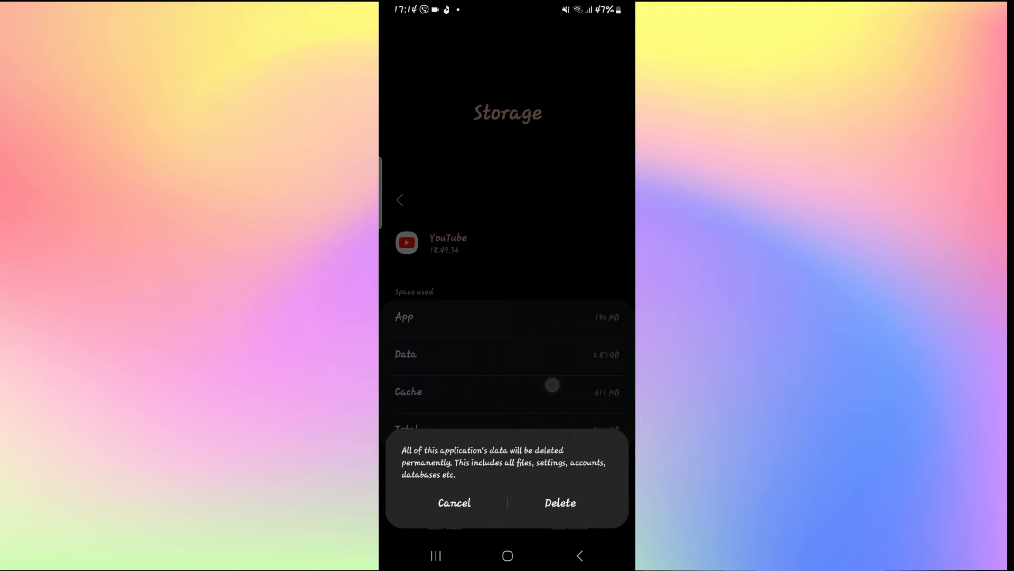
click(455, 503)
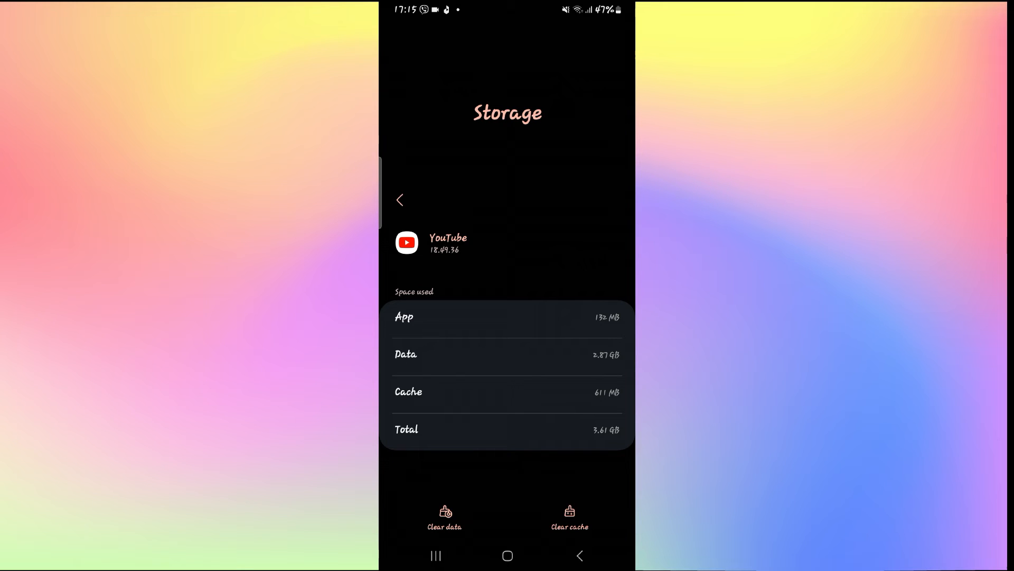
click(579, 555)
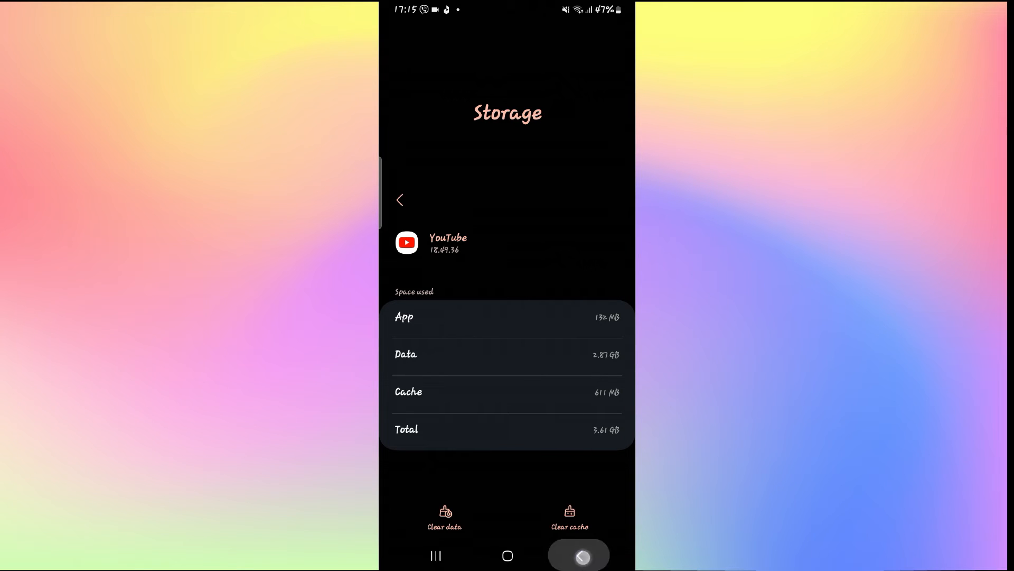
Step: Return from YouTube's storage page to App info and scroll down
click(400, 200)
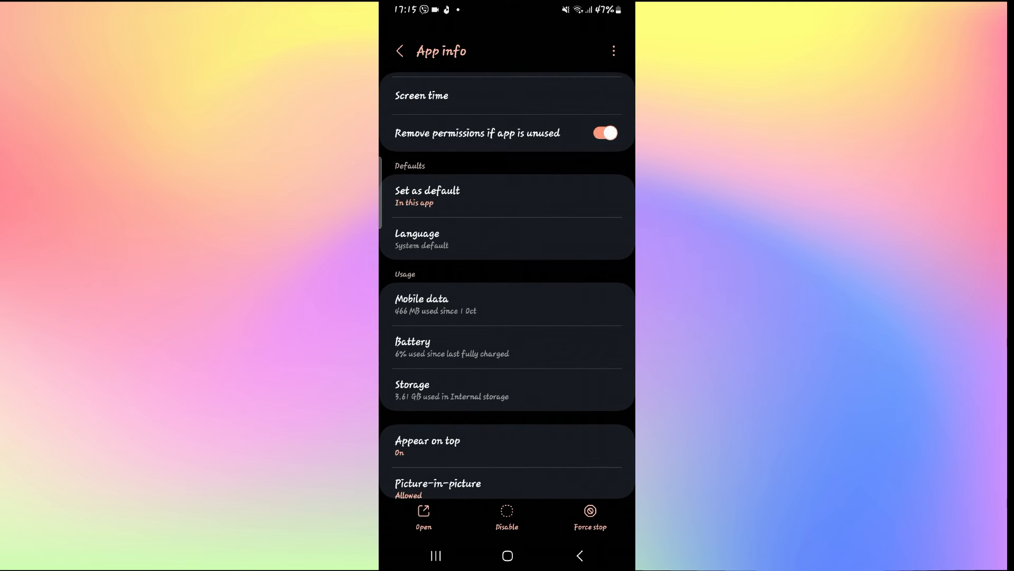
scroll(down, 3)
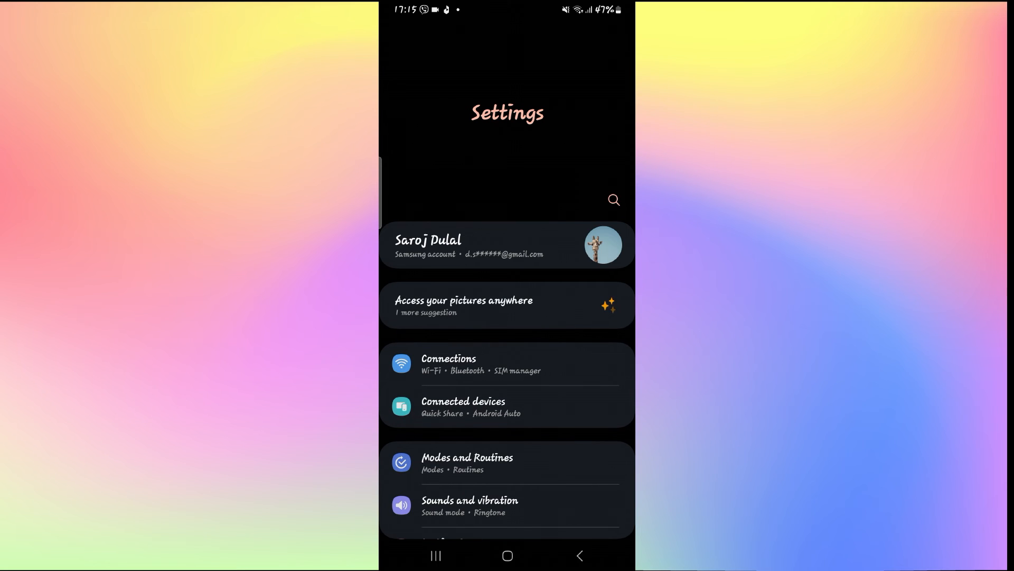
Step: Search Settings for 'update' and open Software update
click(612, 199)
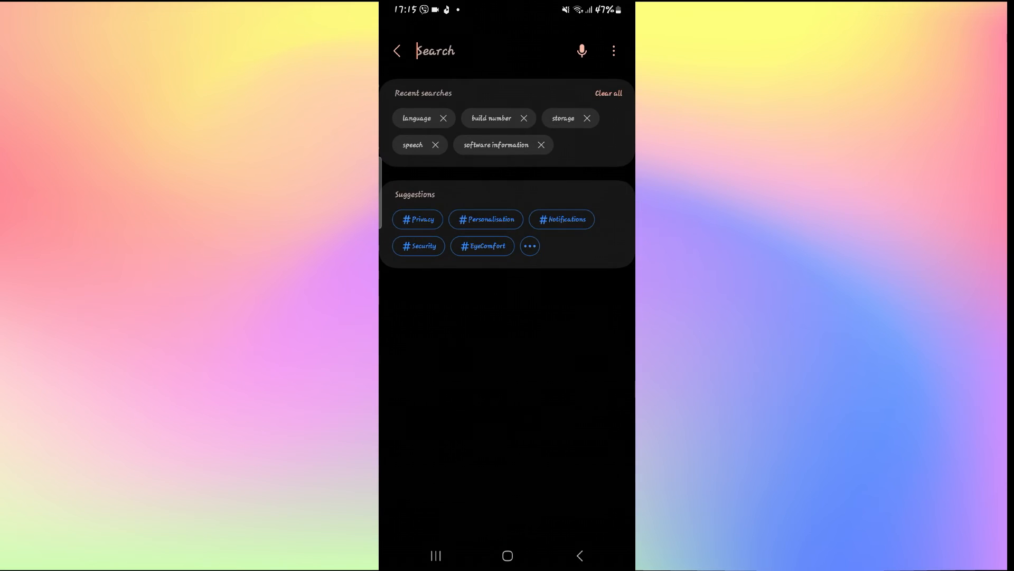
text(update)
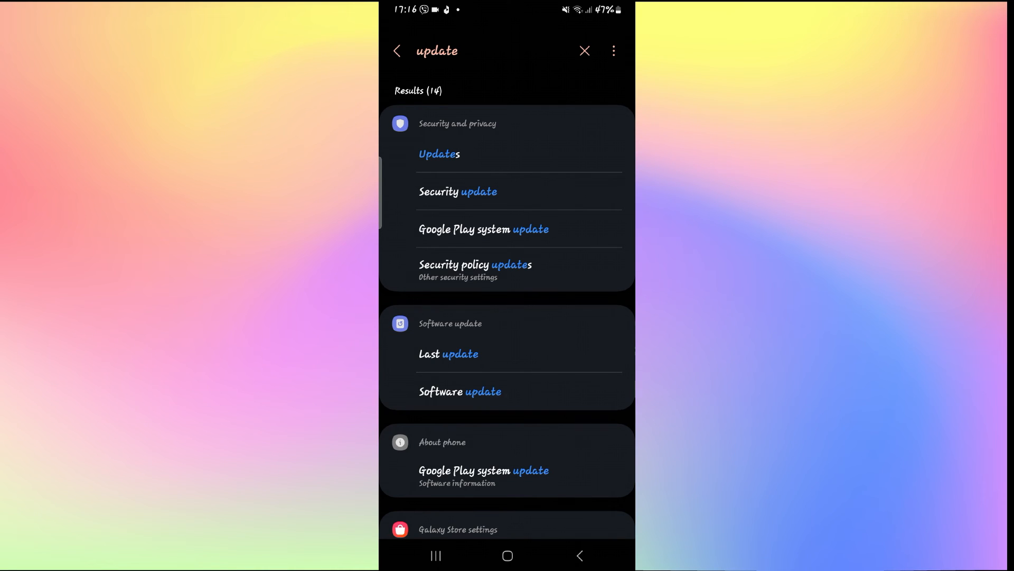
click(460, 391)
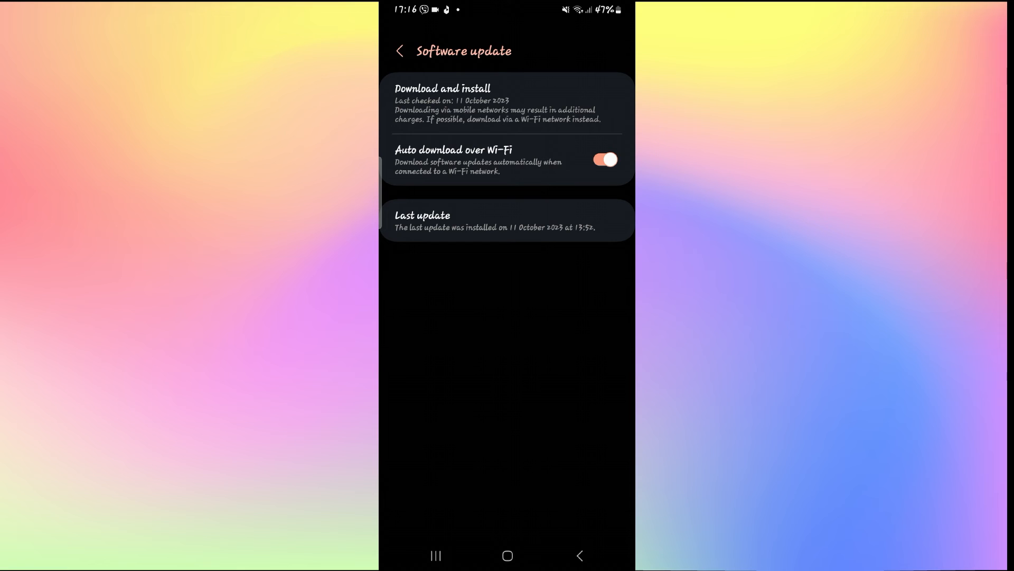